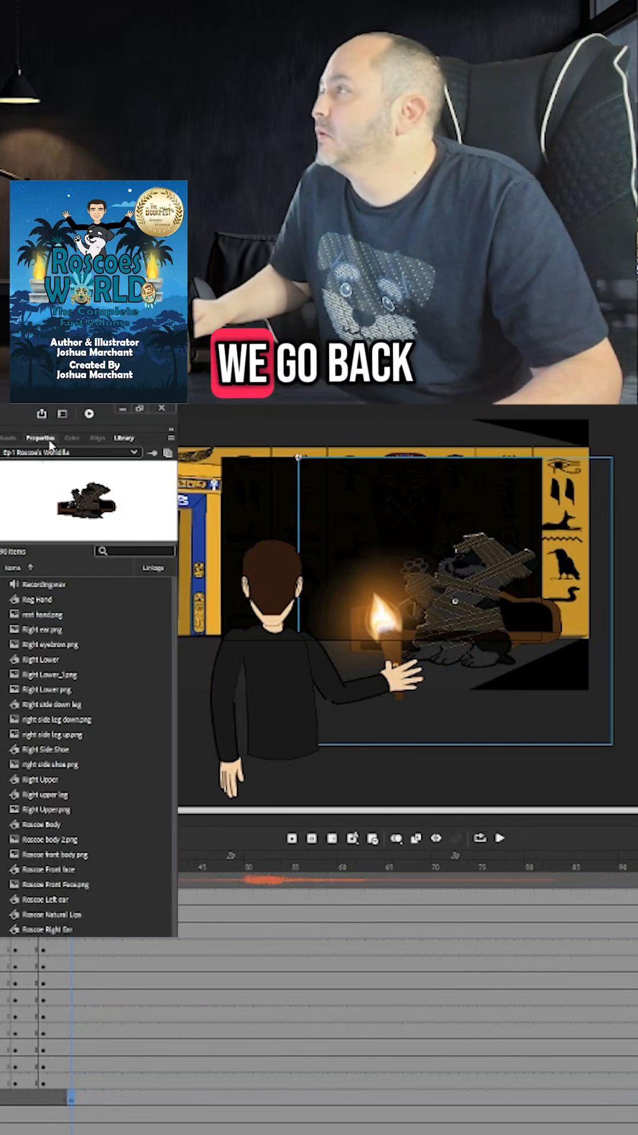
Show the Properties panel for the selected Shadow Mummy instance.
click(40, 437)
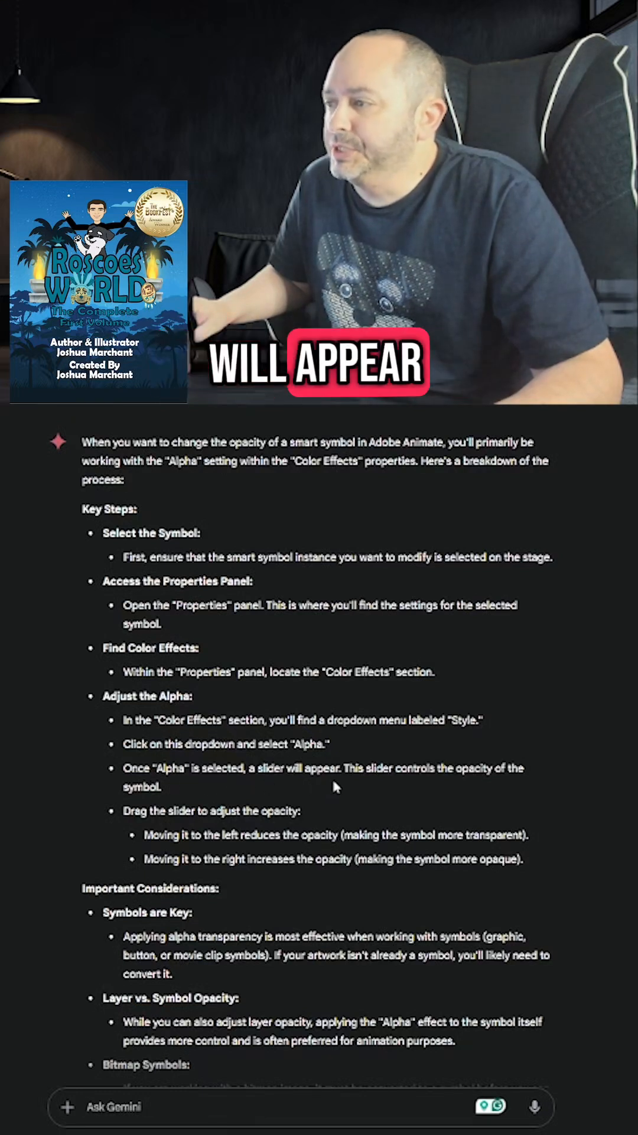
mouse_move(385, 786)
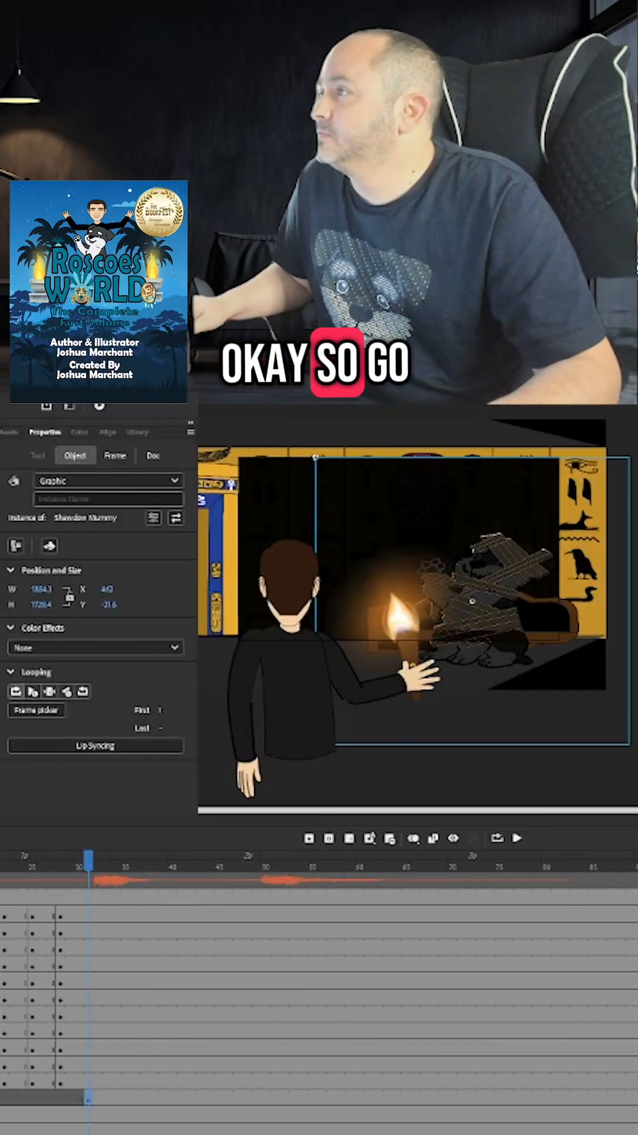
Apply an Alpha colour effect near 3% to the Shadow Mummy, then select the current frame.
click(95, 648)
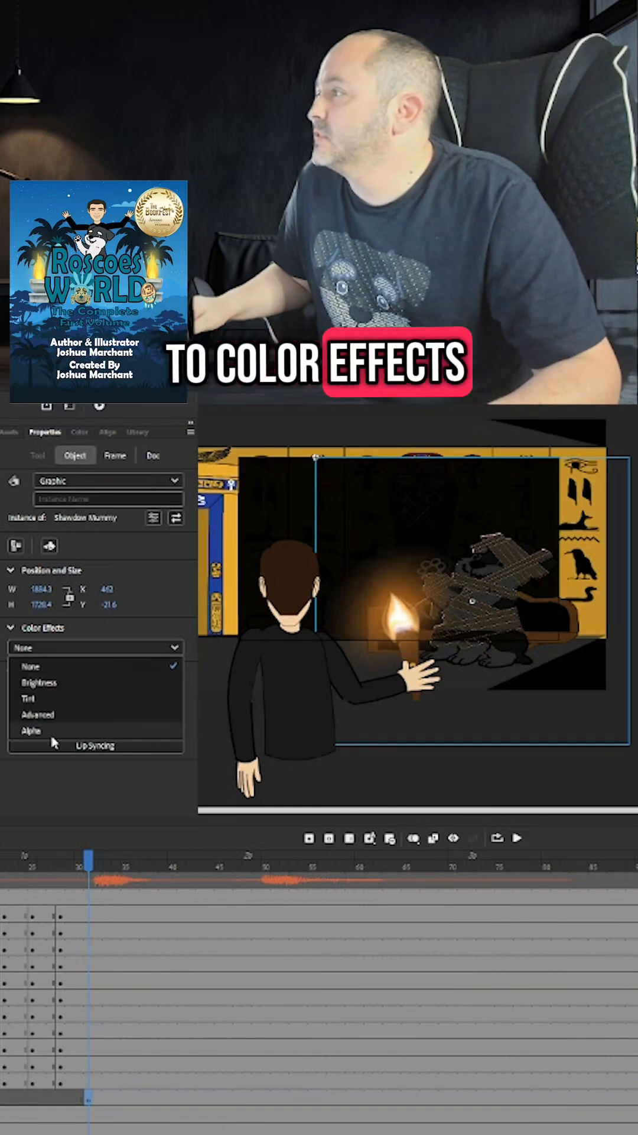
click(31, 729)
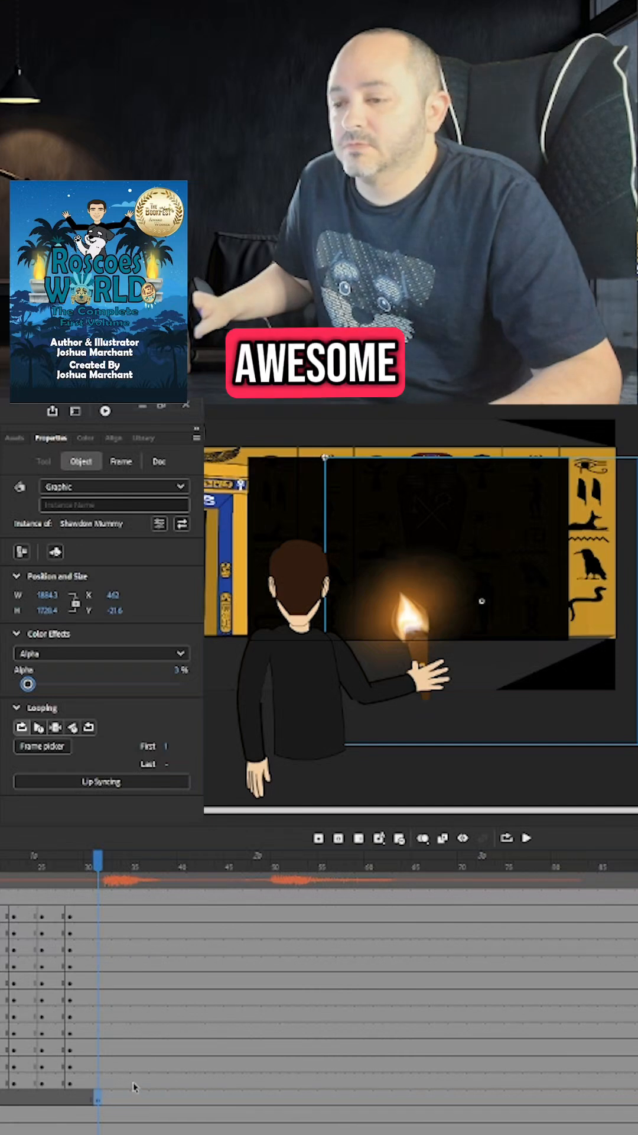
click(121, 461)
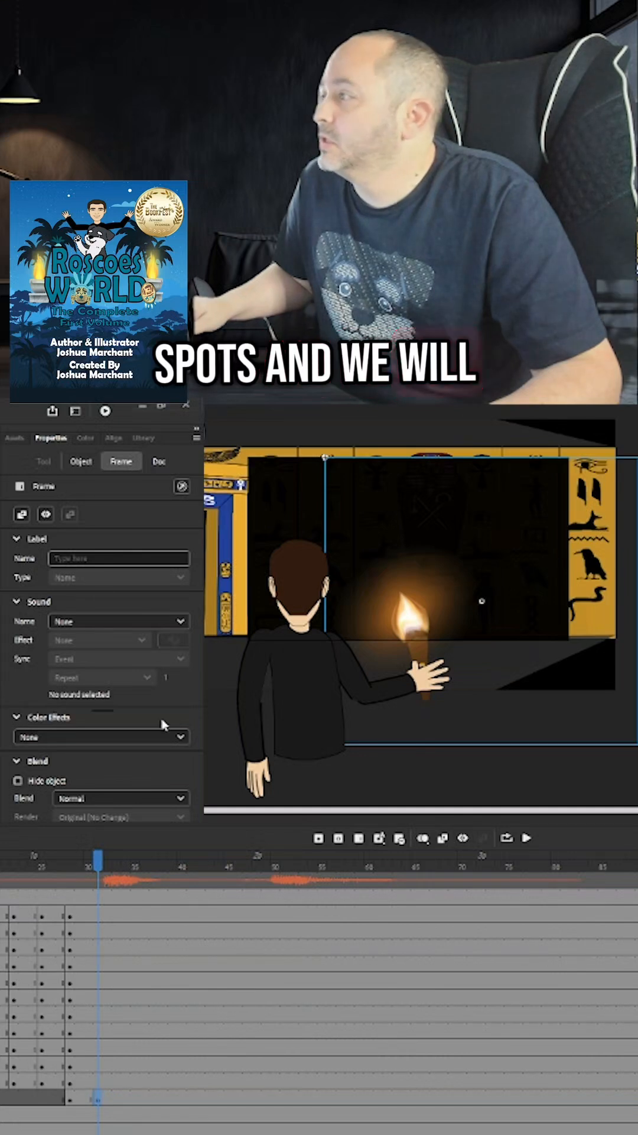
Reselect the Shadow Mummy and drag its Alpha slider up to about 47%.
click(81, 461)
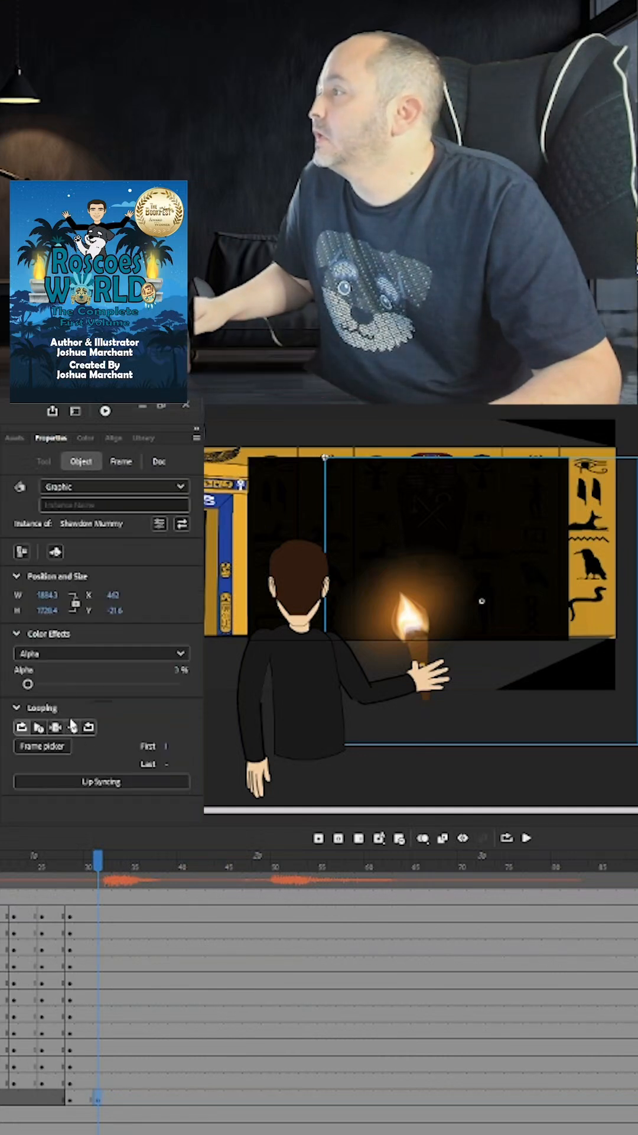
drag(29, 684, 98, 684)
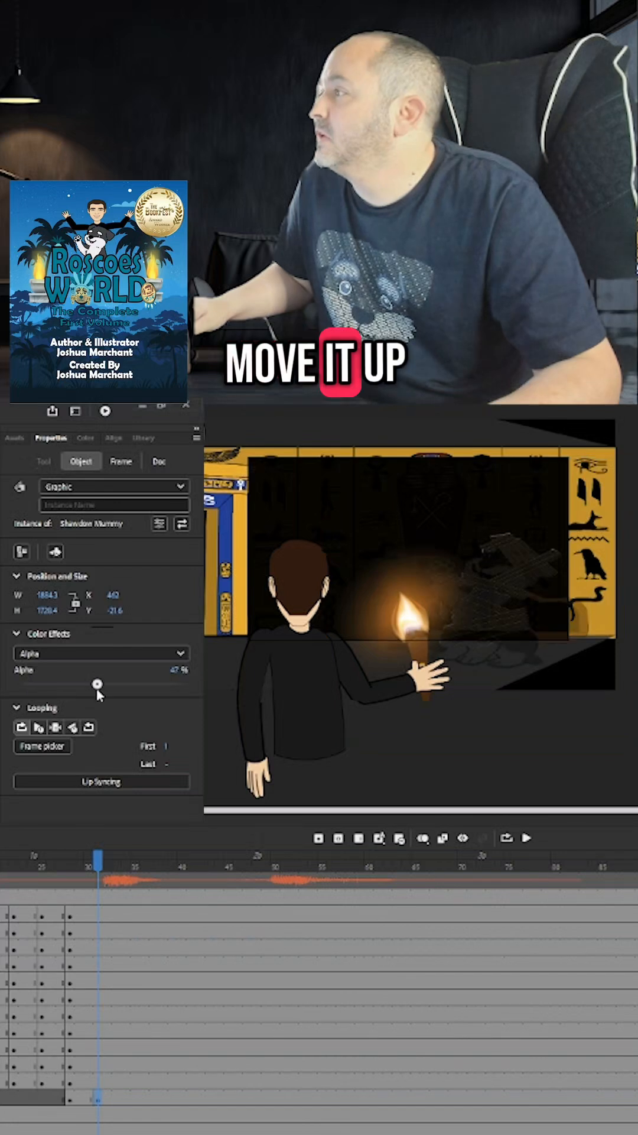
drag(98, 684, 183, 684)
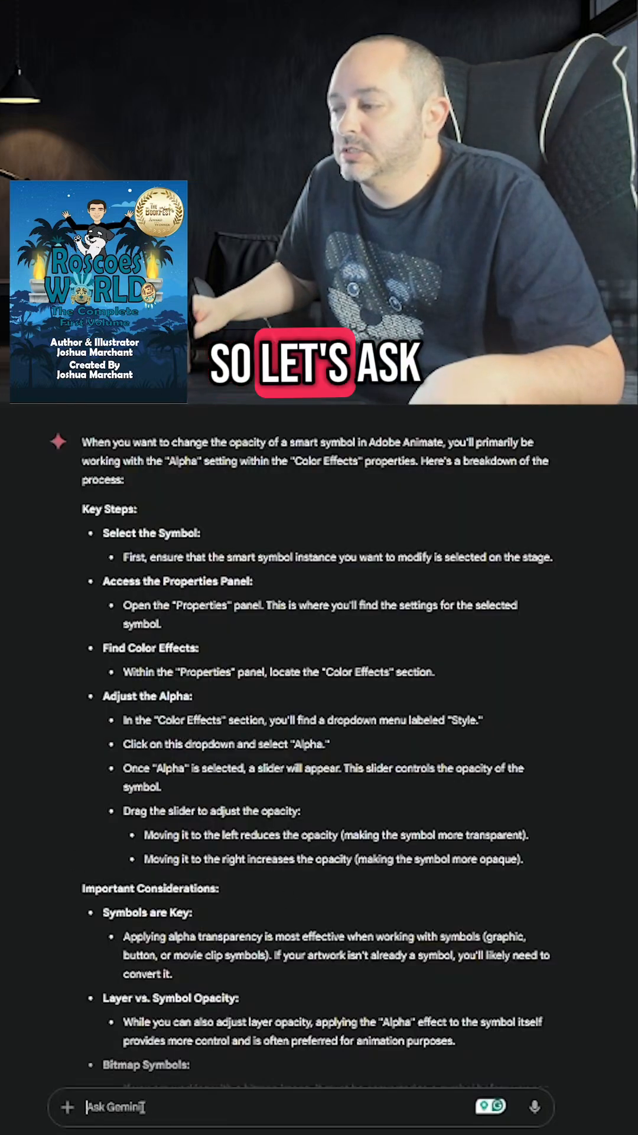
scroll(down, 3)
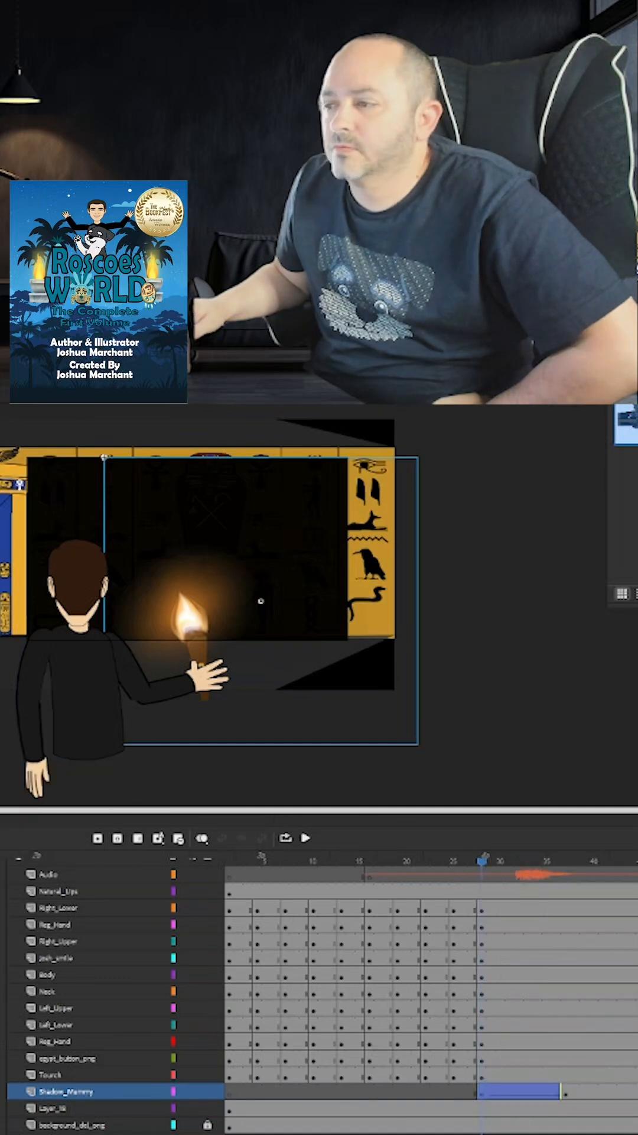
Preview the Shadow_Mummy fade-in tween, then stop playback.
click(306, 838)
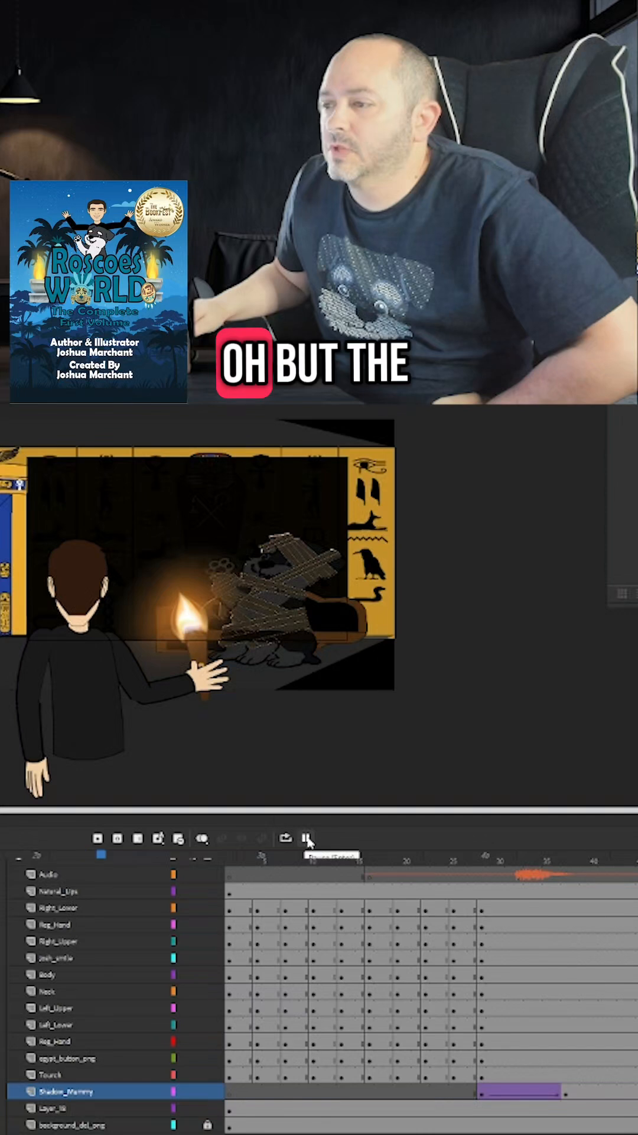
click(305, 837)
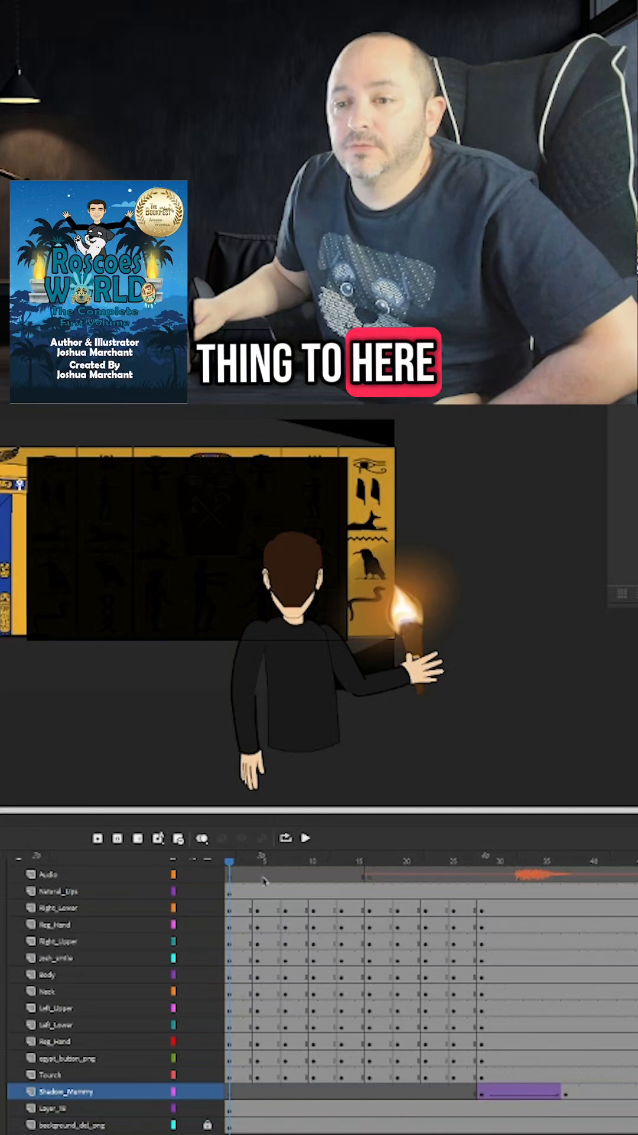
Replay the tomb scene from frame 1 until the mummy appears beside the character.
click(306, 838)
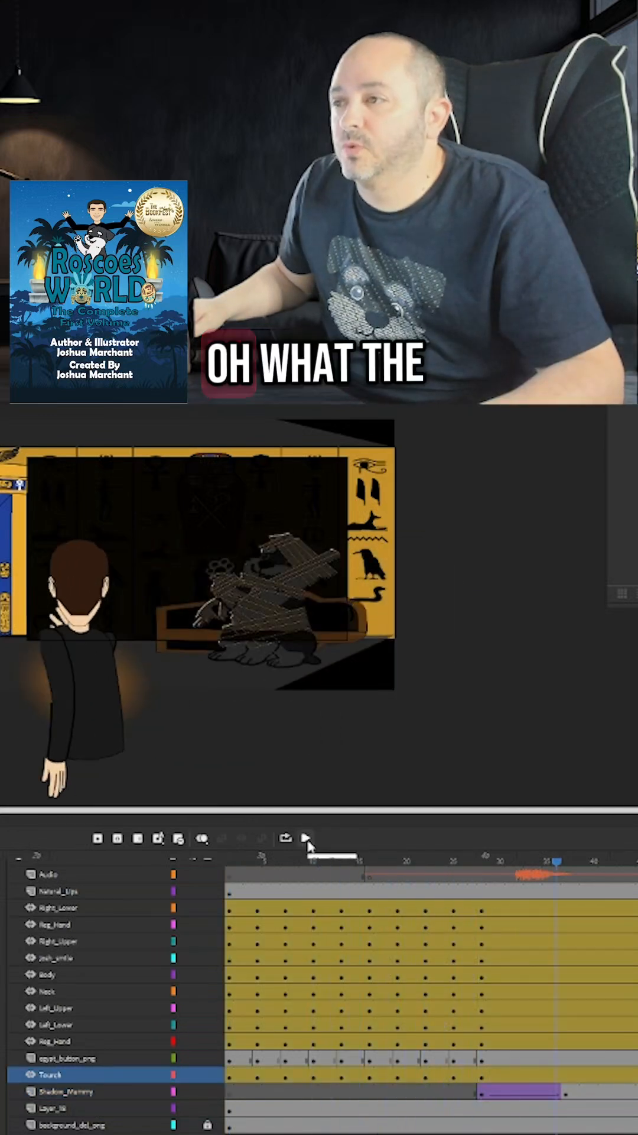